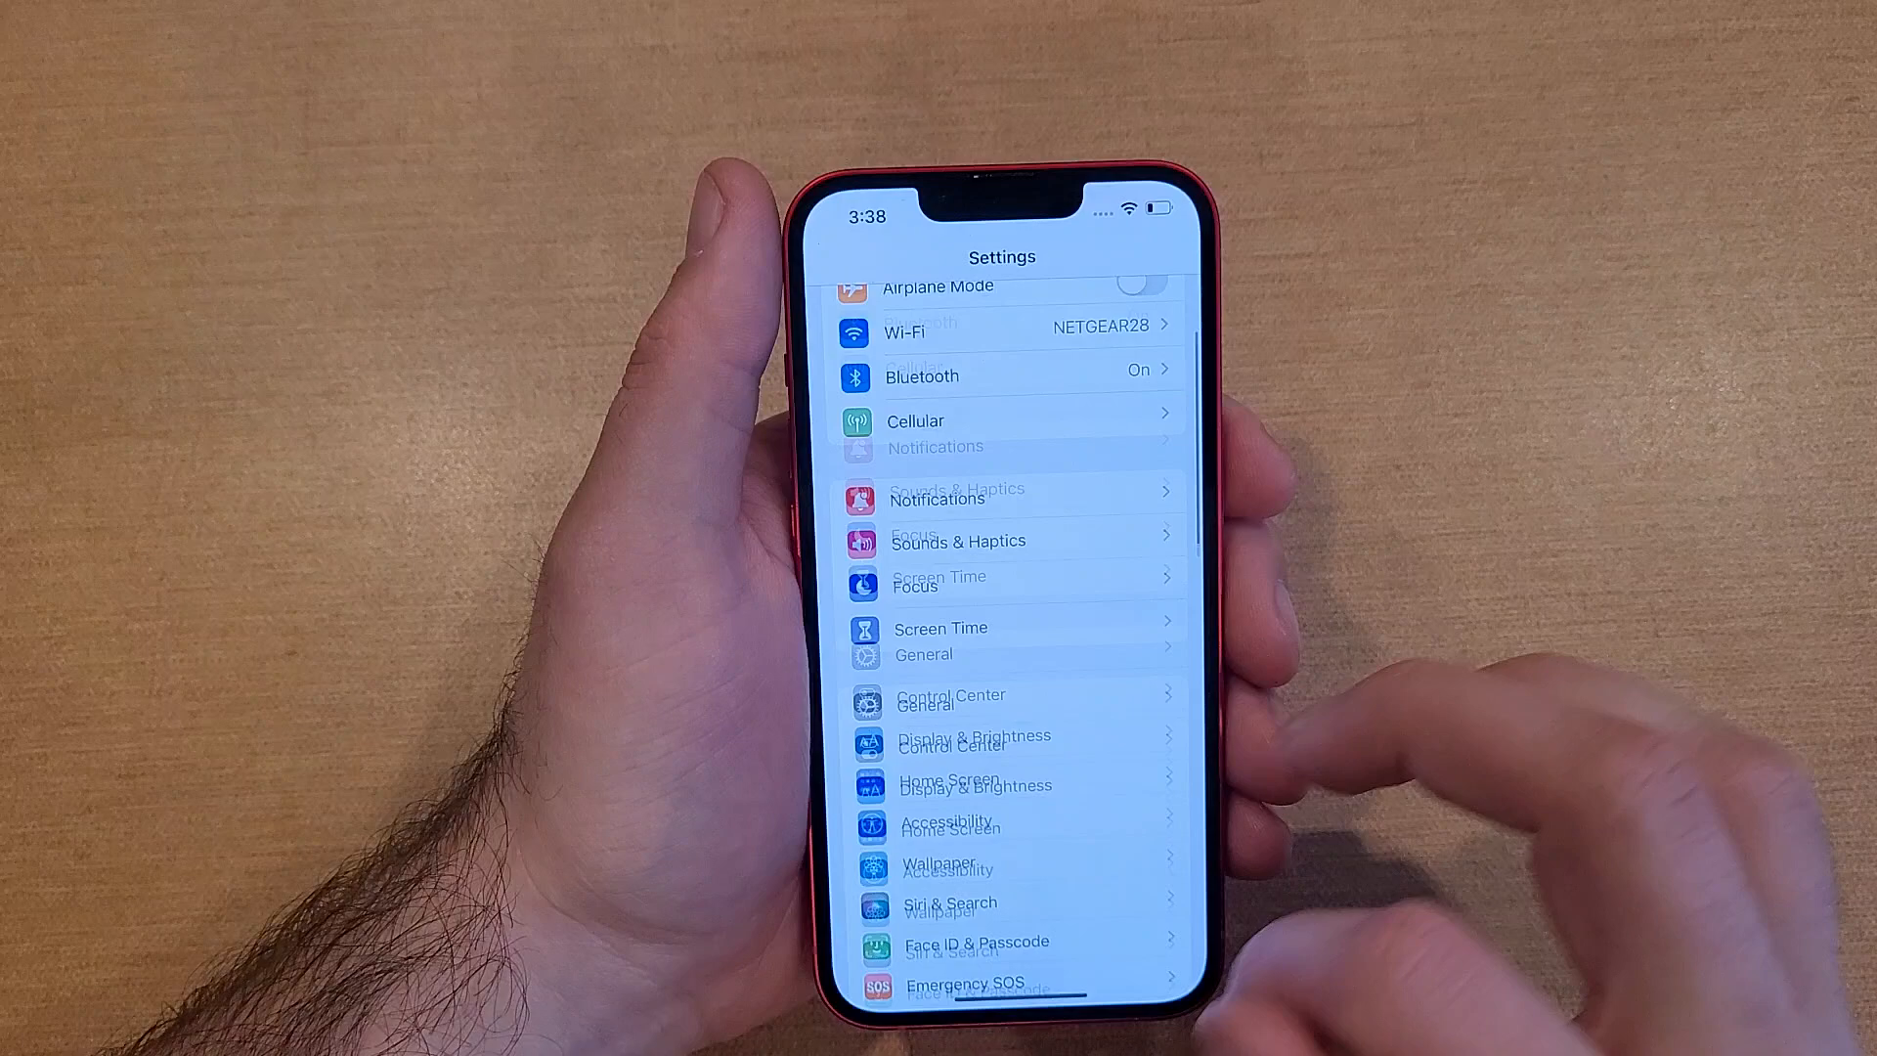
Step: Go into Face ID & Passcode and choose Turn Passcode On to reach the Set Passcode prompt
{"action": "scroll", "scroll_direction": "down", "scroll_amount": 3}
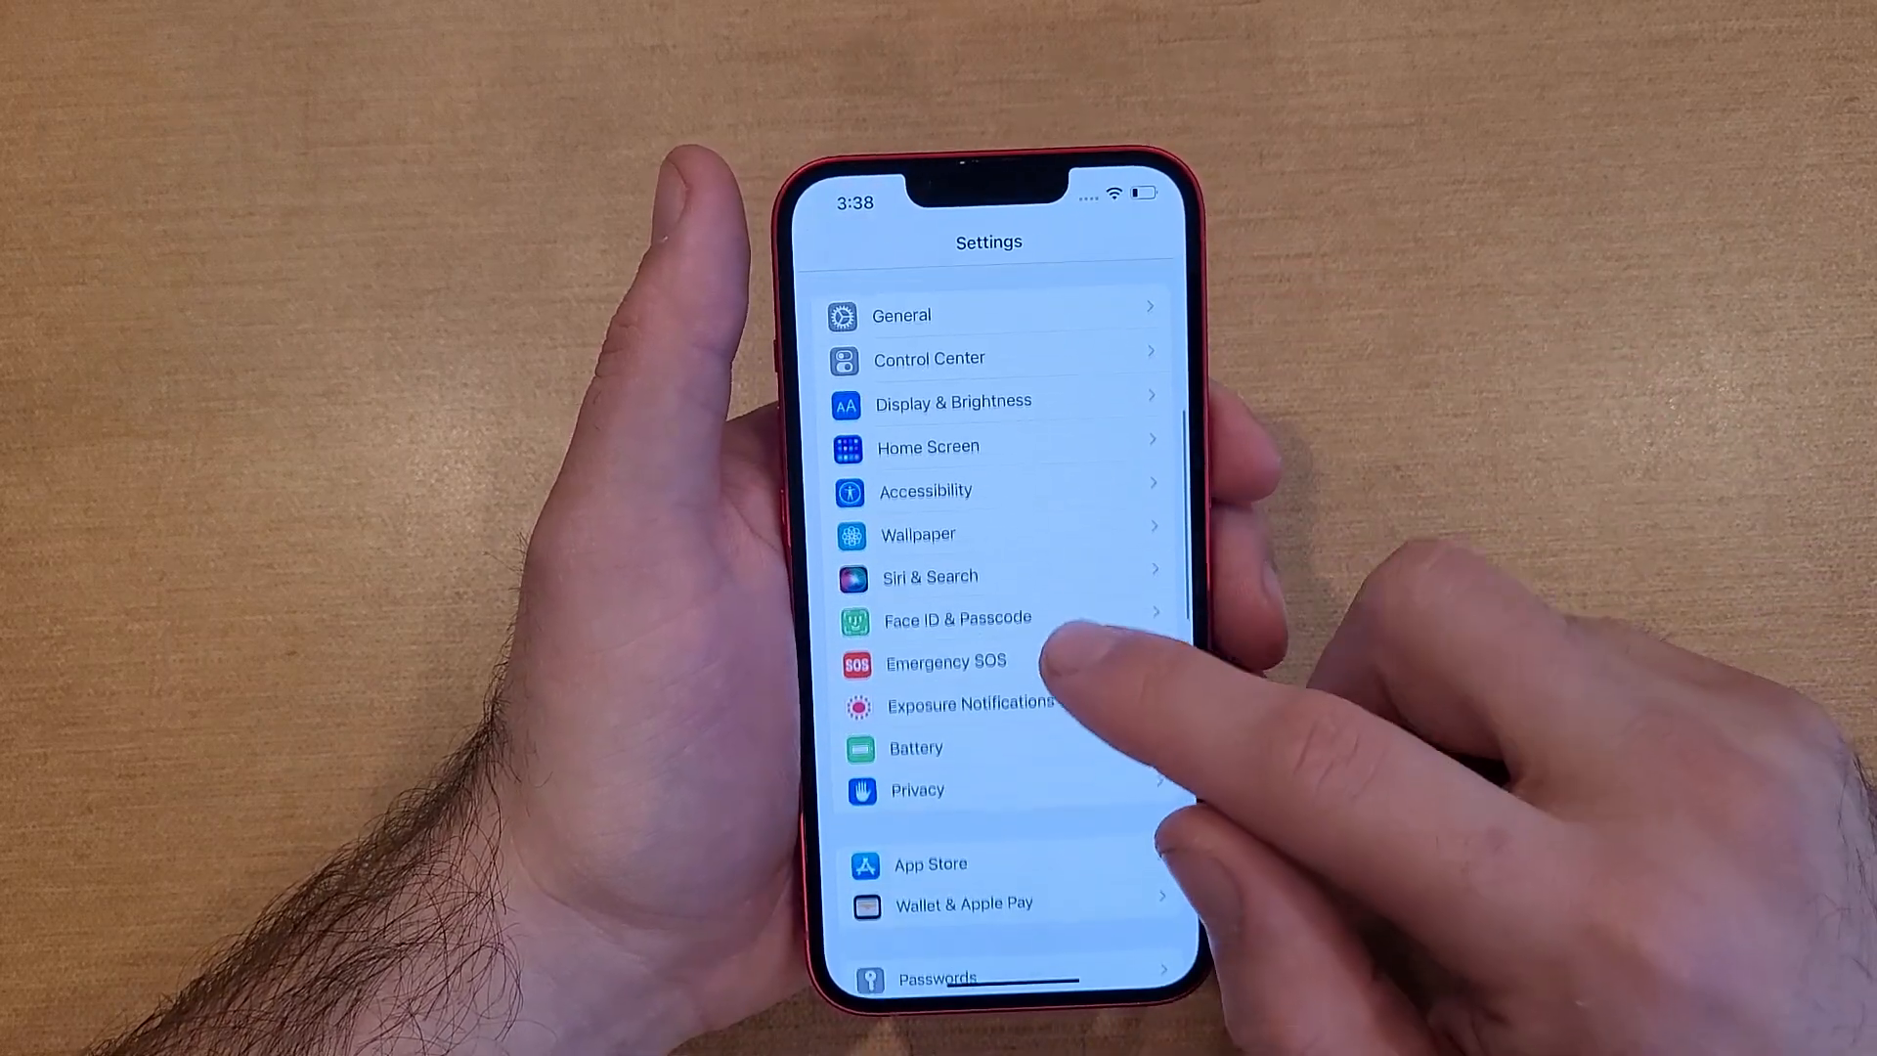
{"action": "left_click", "coordinate": [957, 618]}
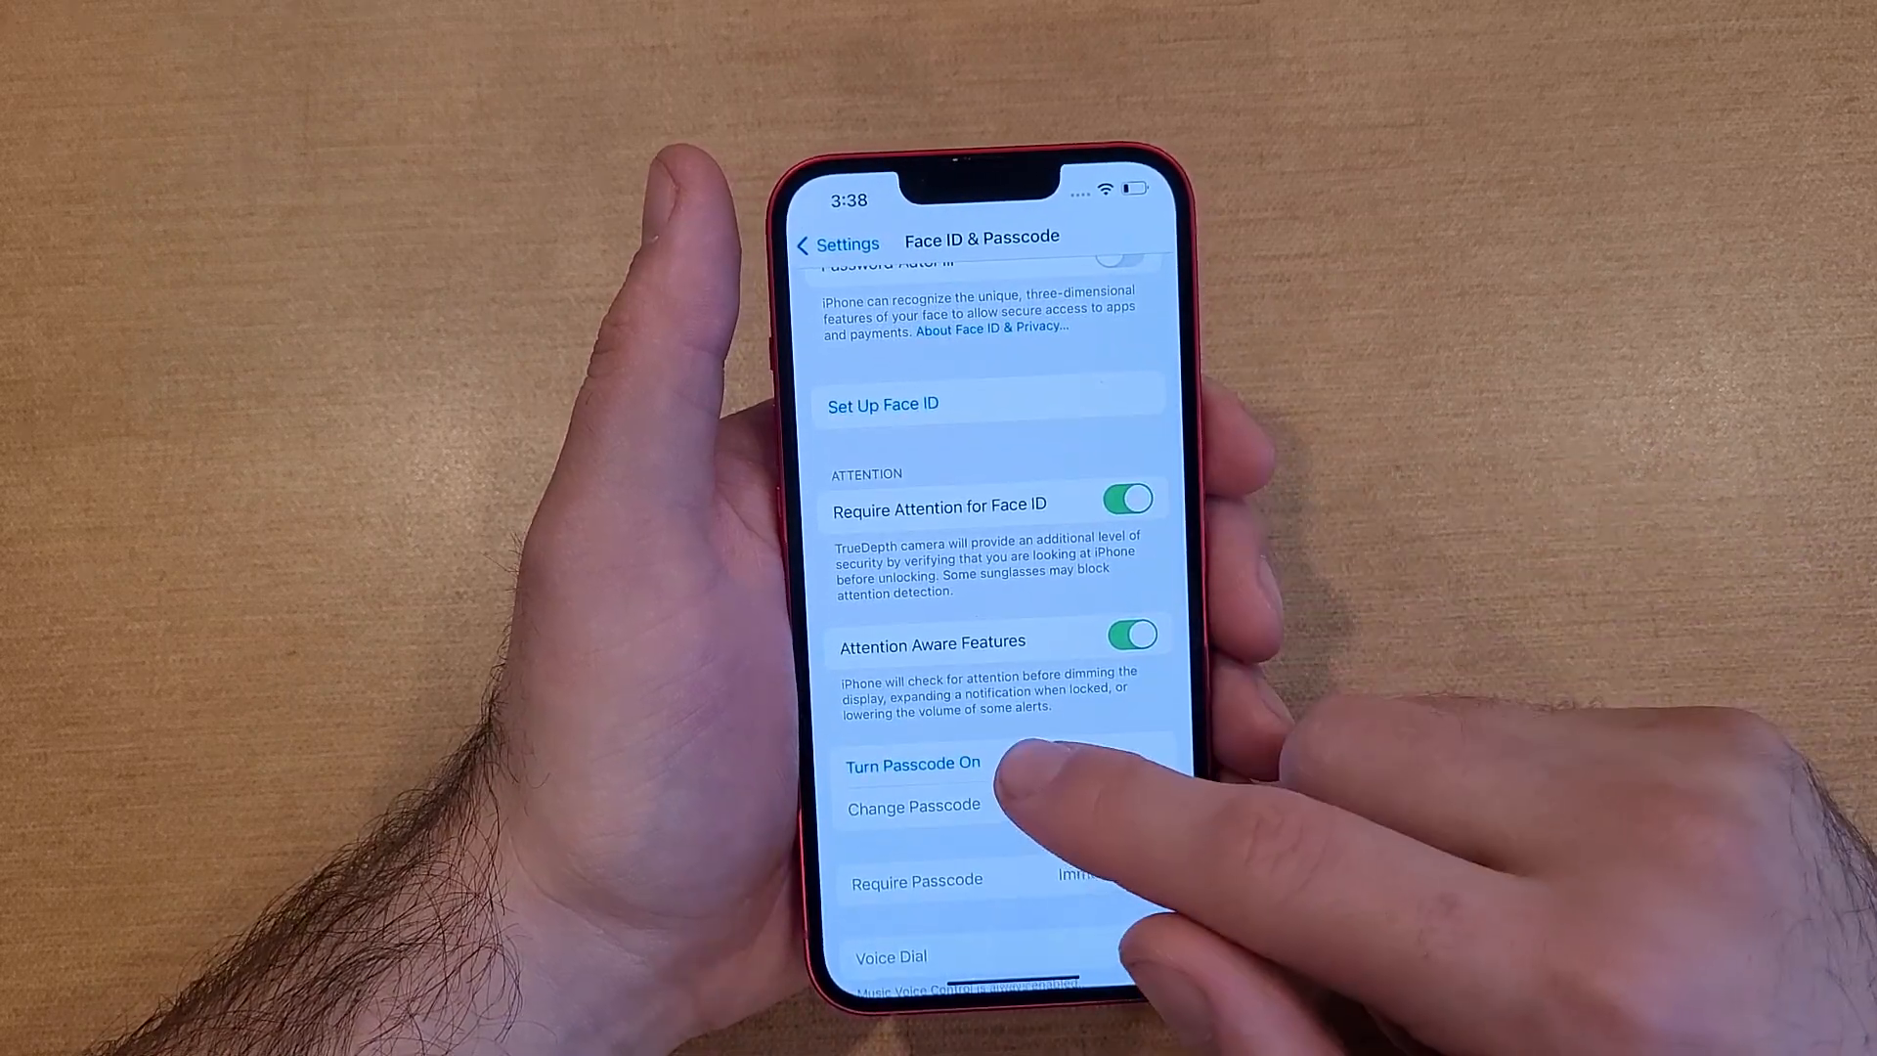
{"action": "left_click", "coordinate": [911, 763]}
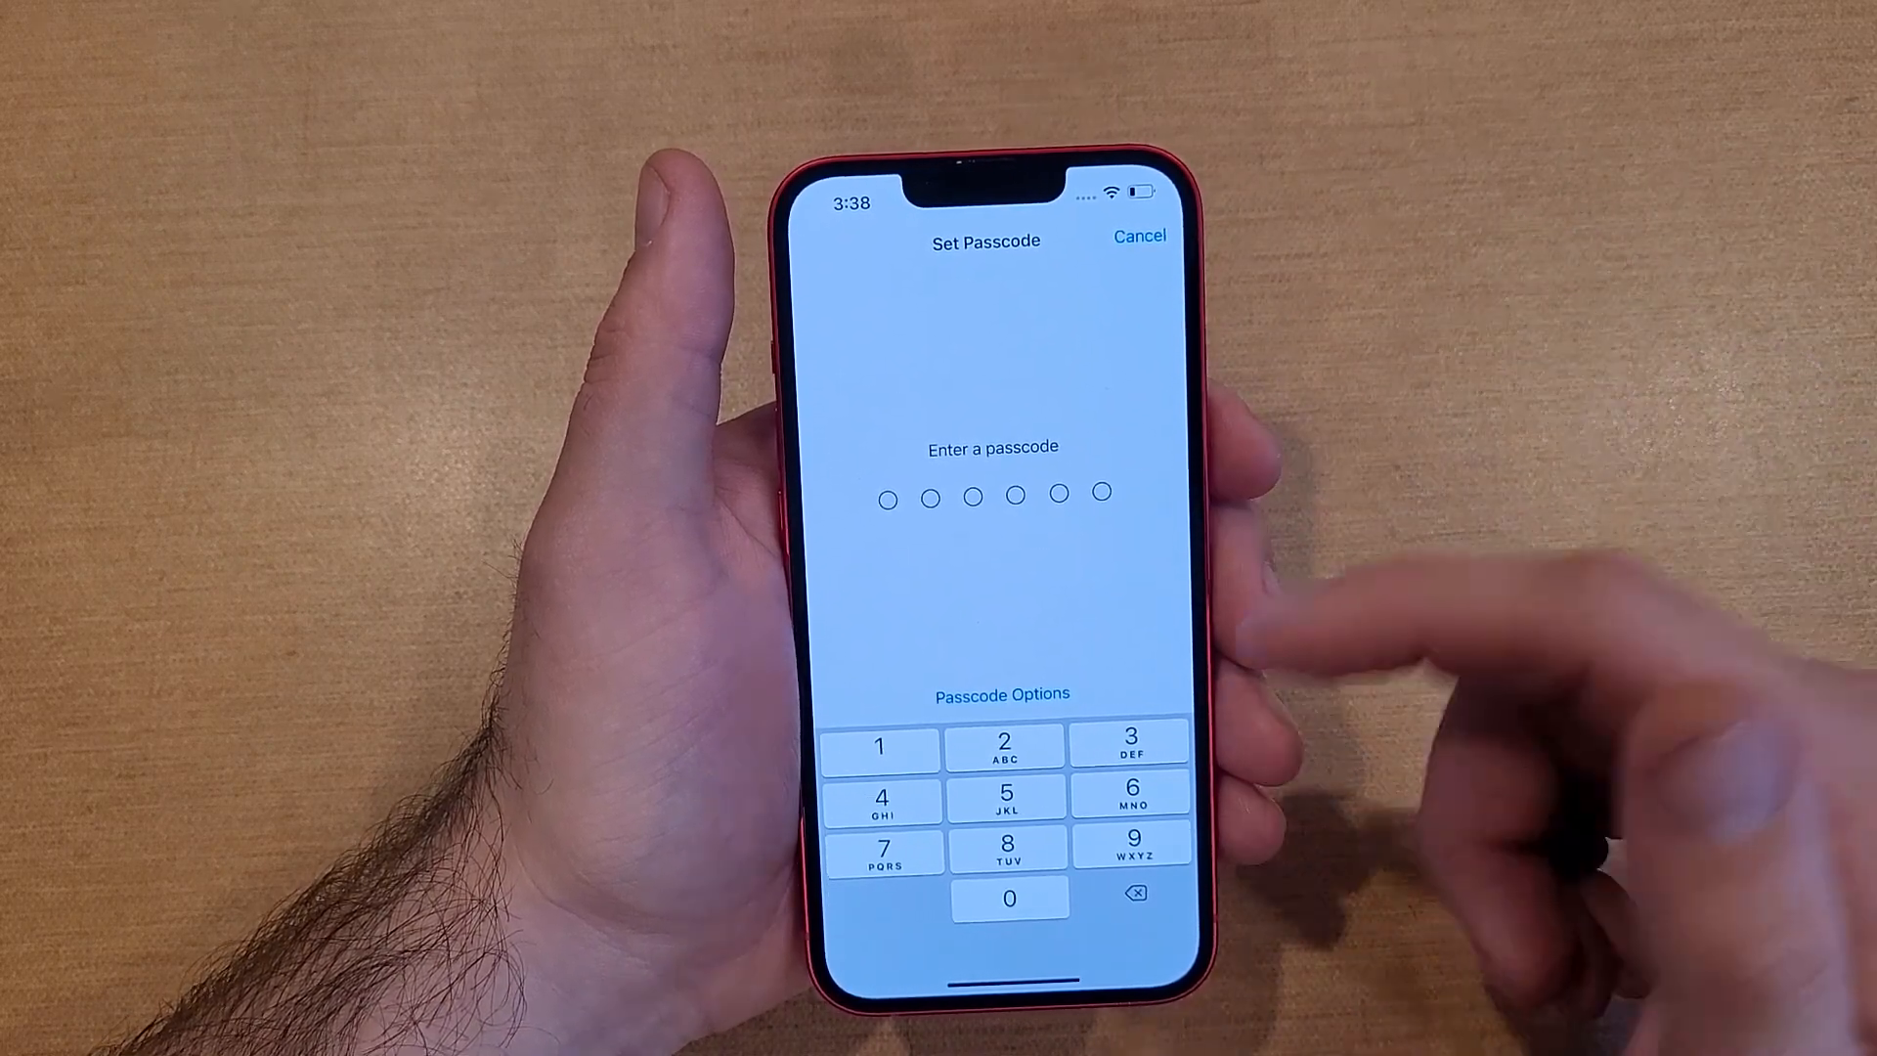
Step: Choose Custom Alphanumeric Code from the Passcode Options list
{"action": "left_click", "coordinate": [1001, 694]}
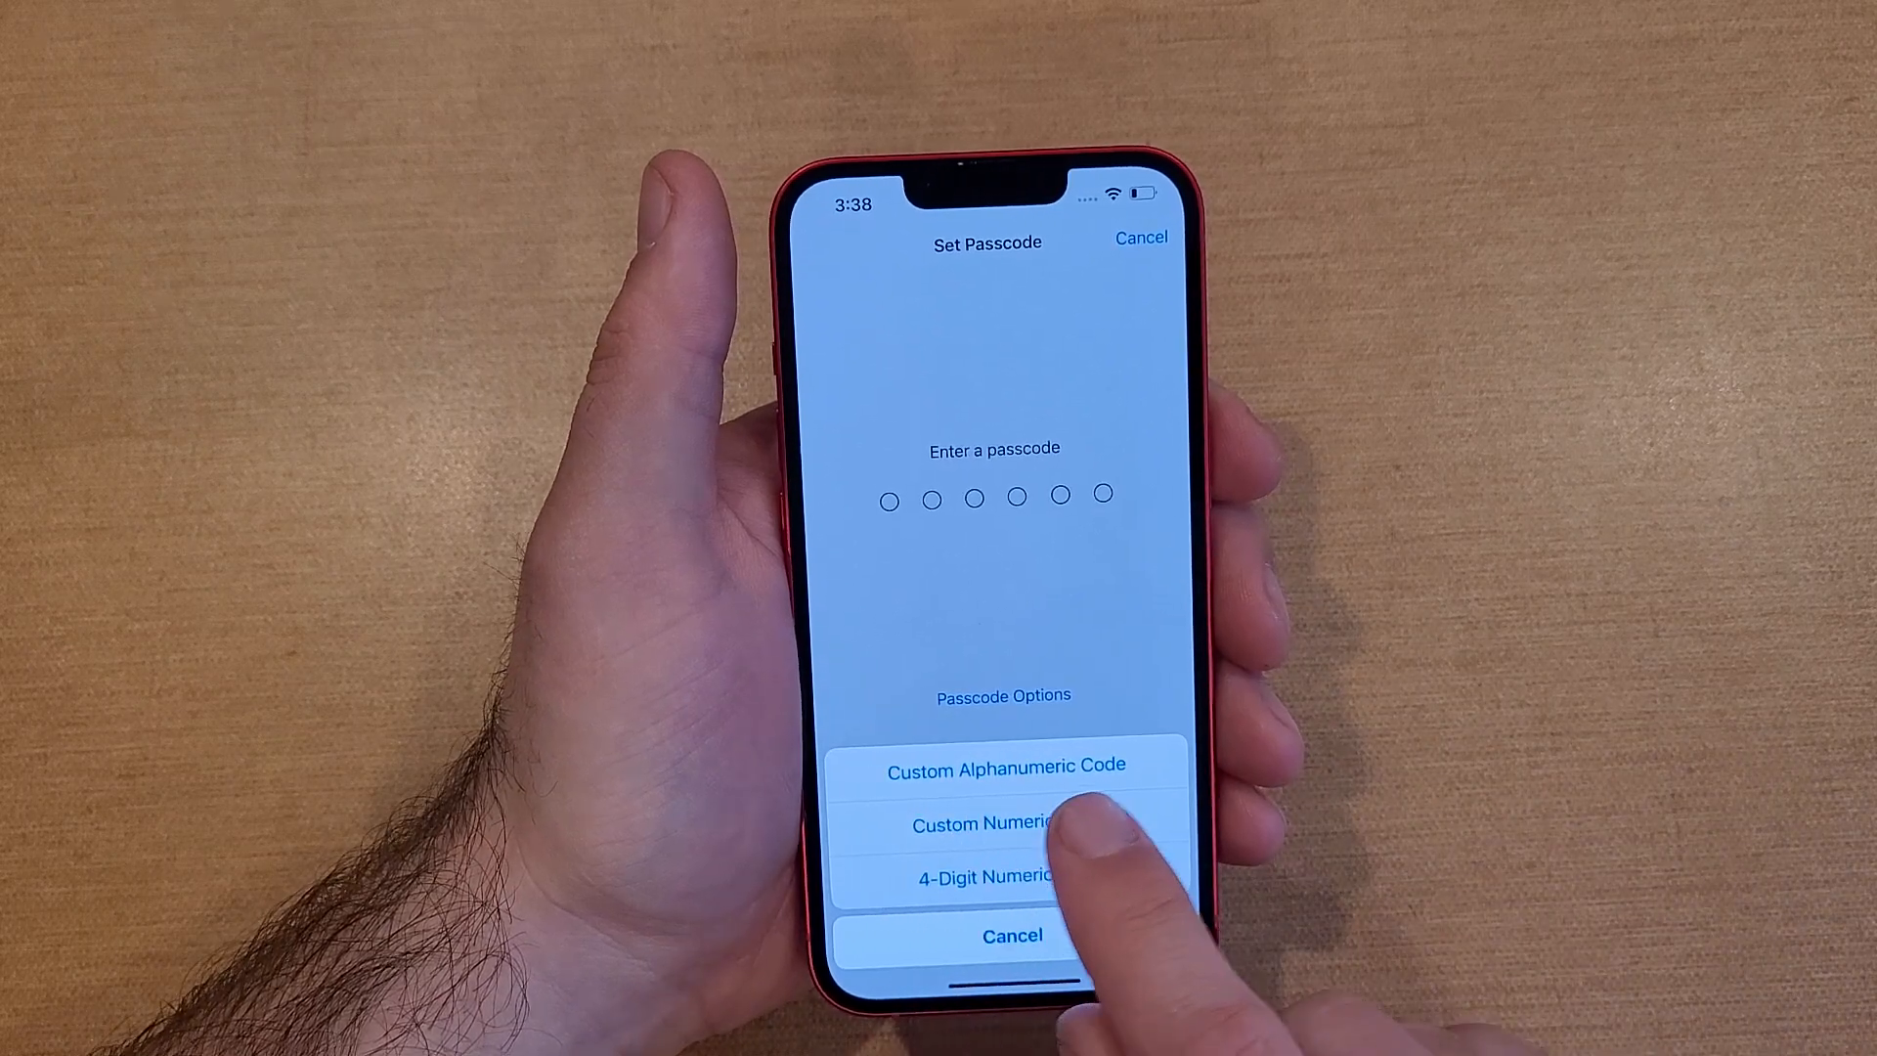
{"action": "left_click", "coordinate": [1005, 765]}
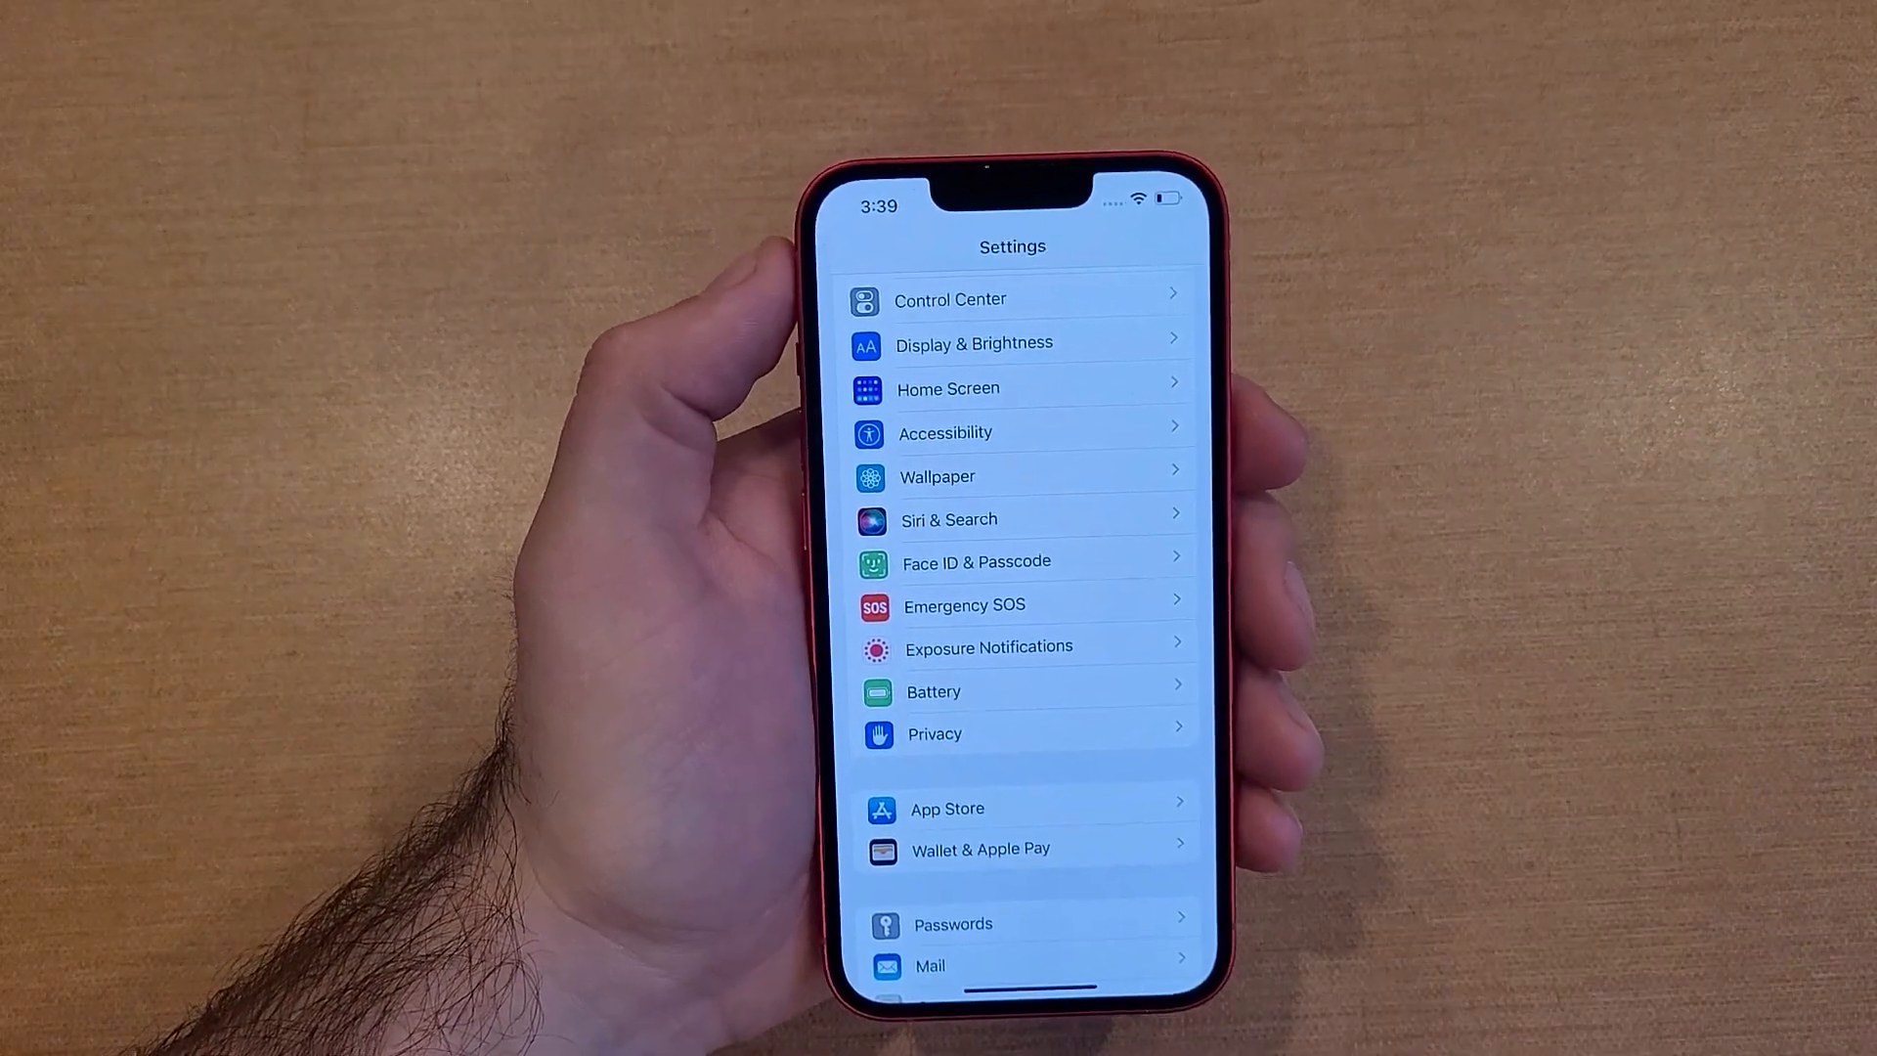
Step: Scroll down the main Settings list toward the Face ID & Passcode entry
{"action": "scroll", "scroll_direction": "down", "scroll_amount": 3}
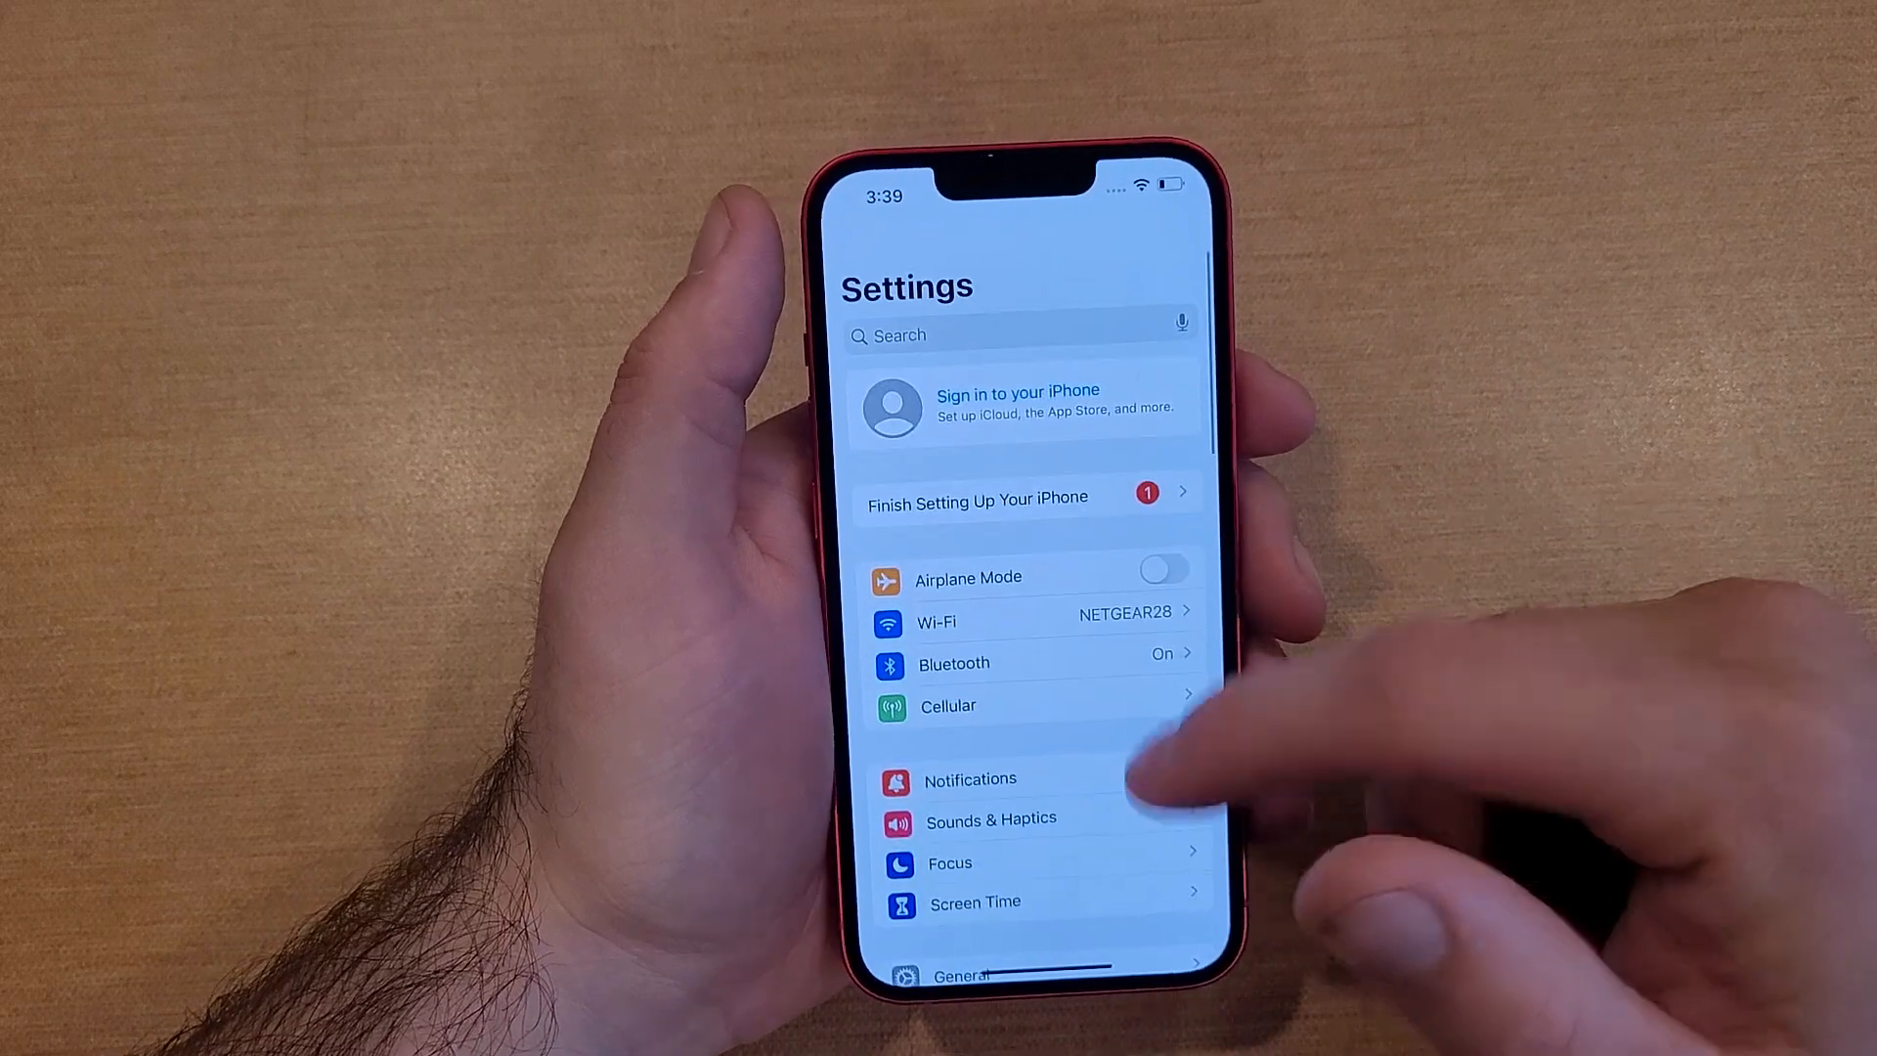
{"action": "scroll", "scroll_direction": "down", "scroll_amount": 3}
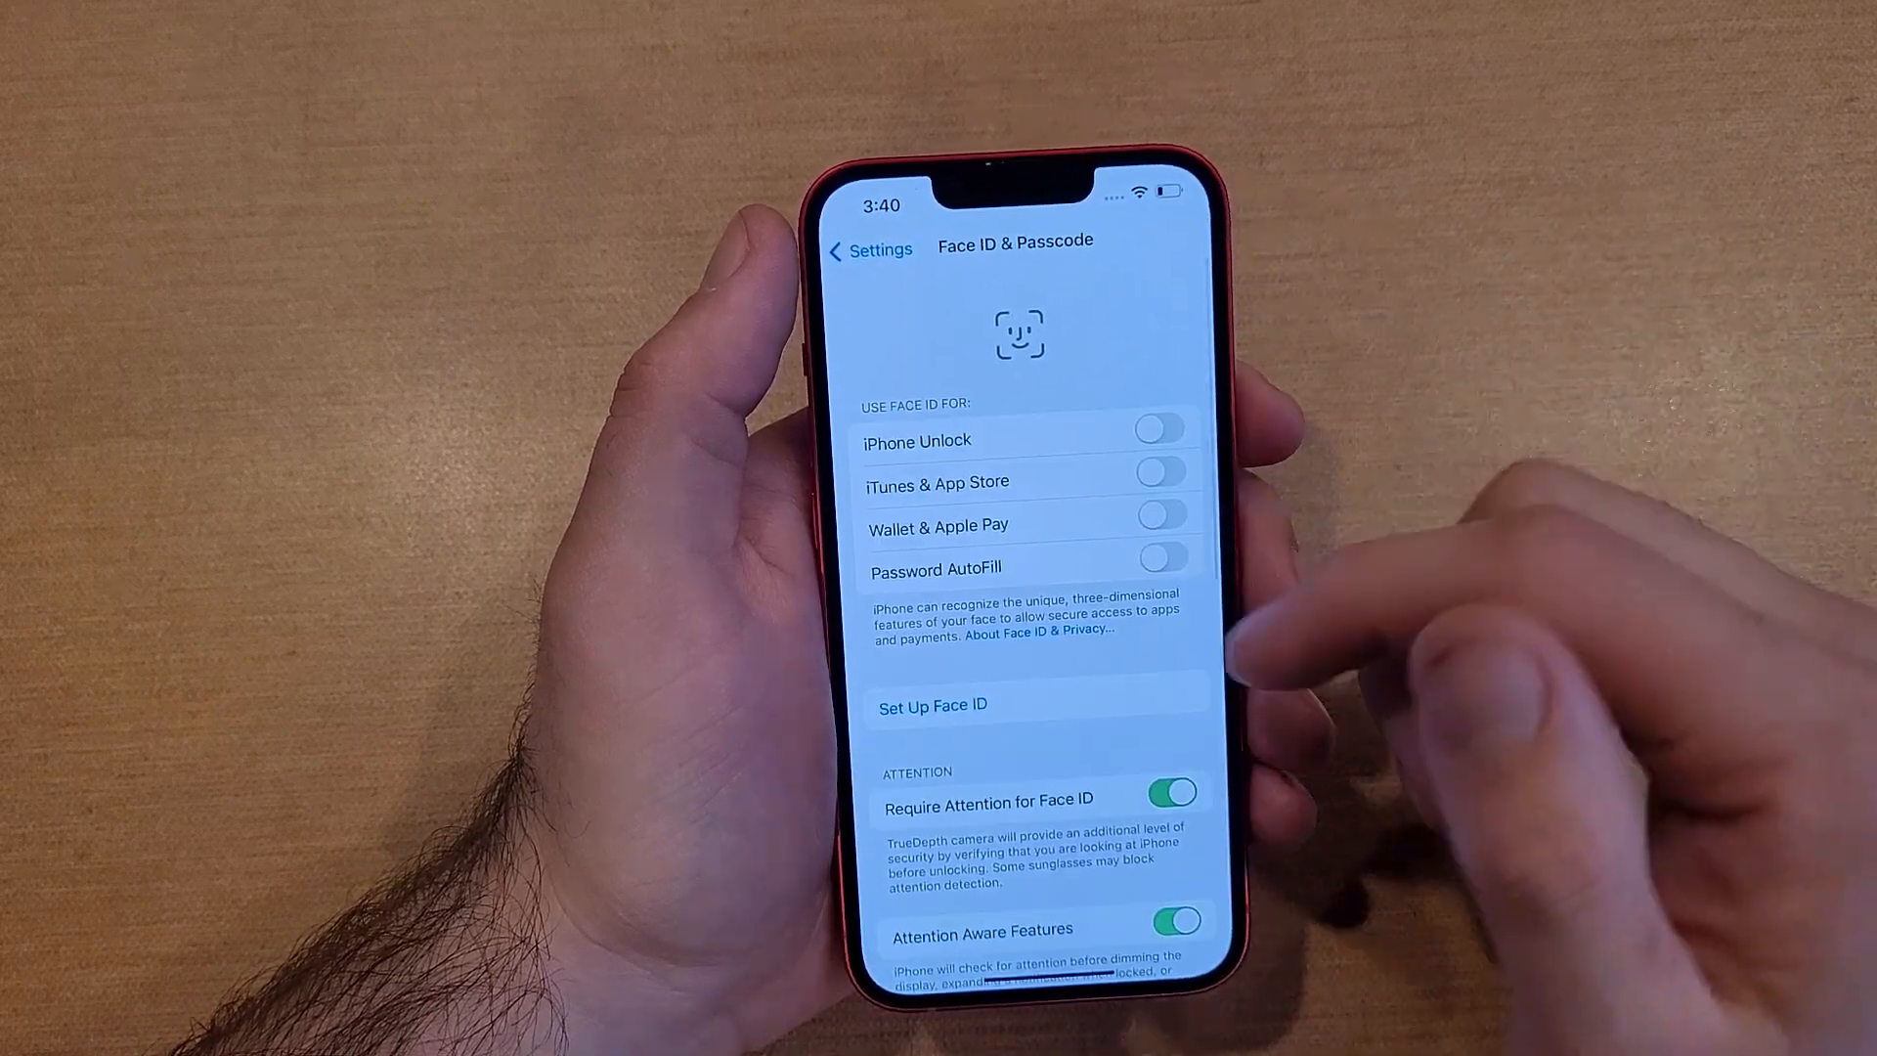
{"action": "scroll", "scroll_direction": "down", "scroll_amount": 3}
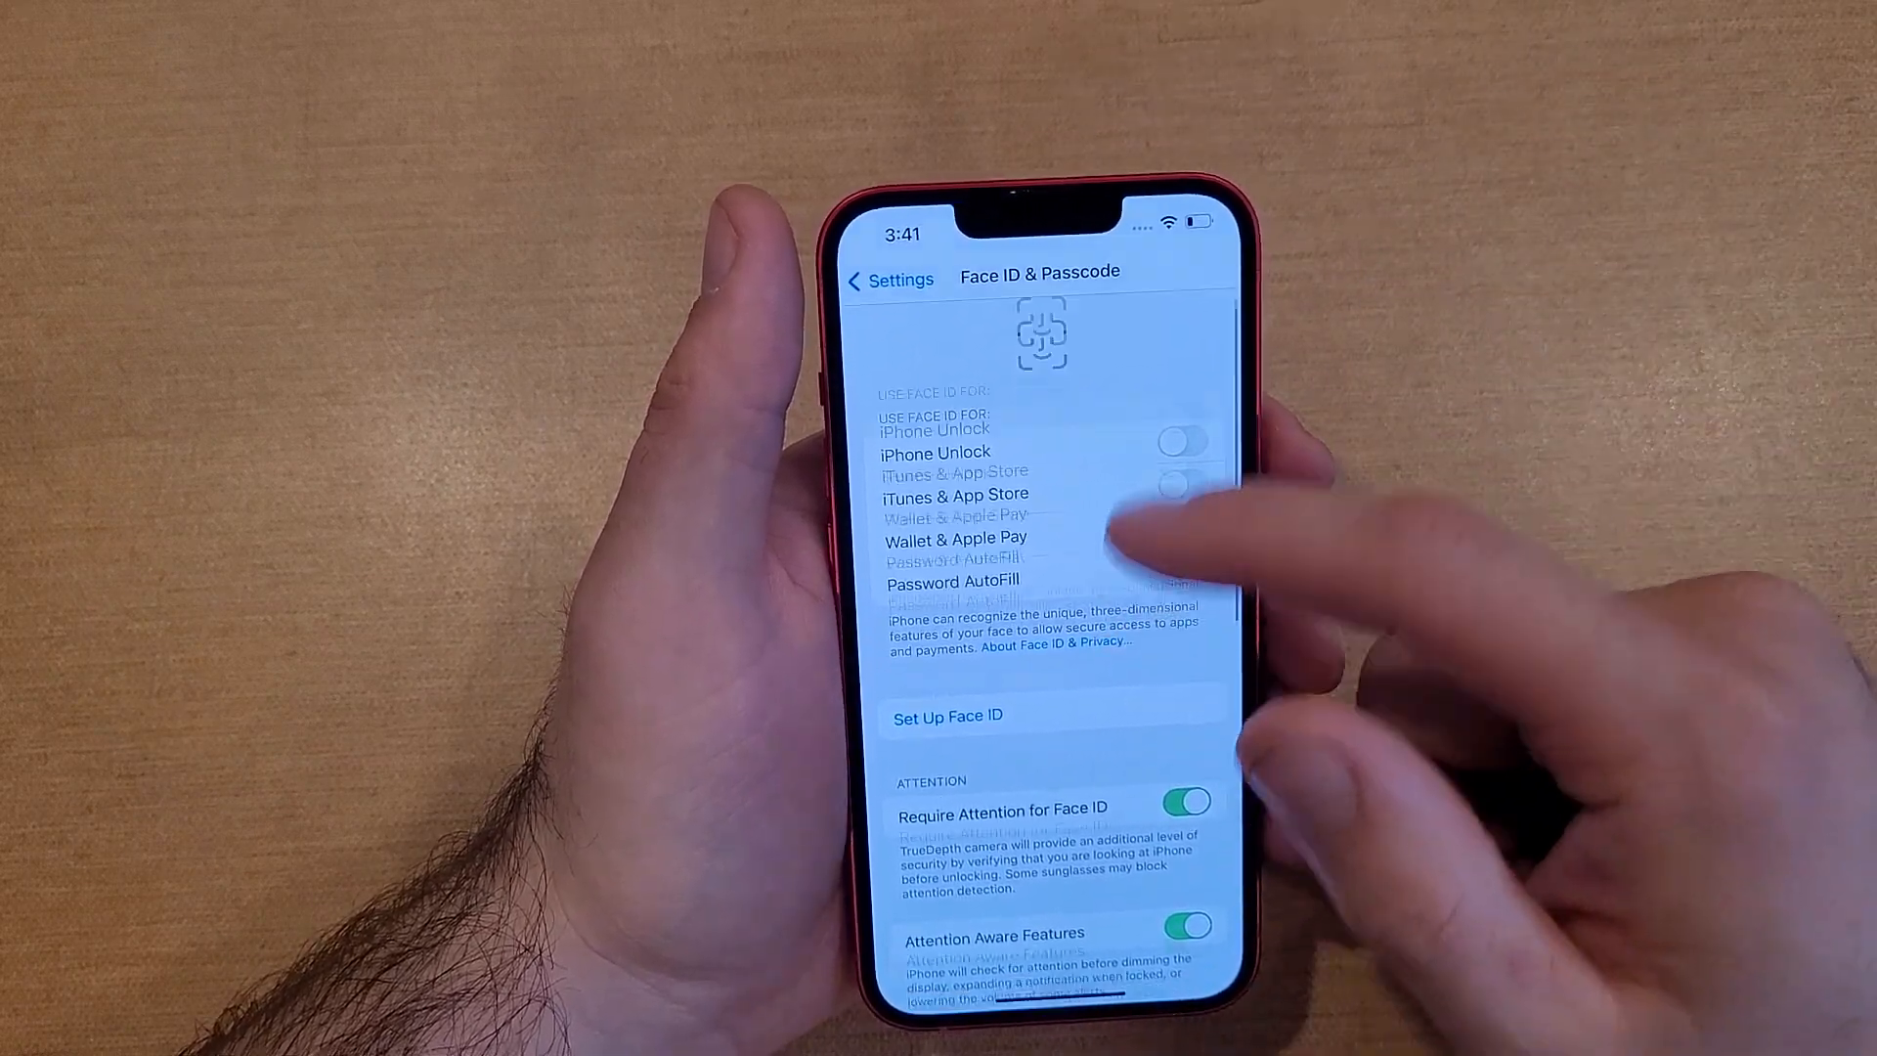
Step: Choose Change Passcode from the lower part of the Face ID & Passcode settings
{"action": "scroll", "scroll_direction": "down", "scroll_amount": 3}
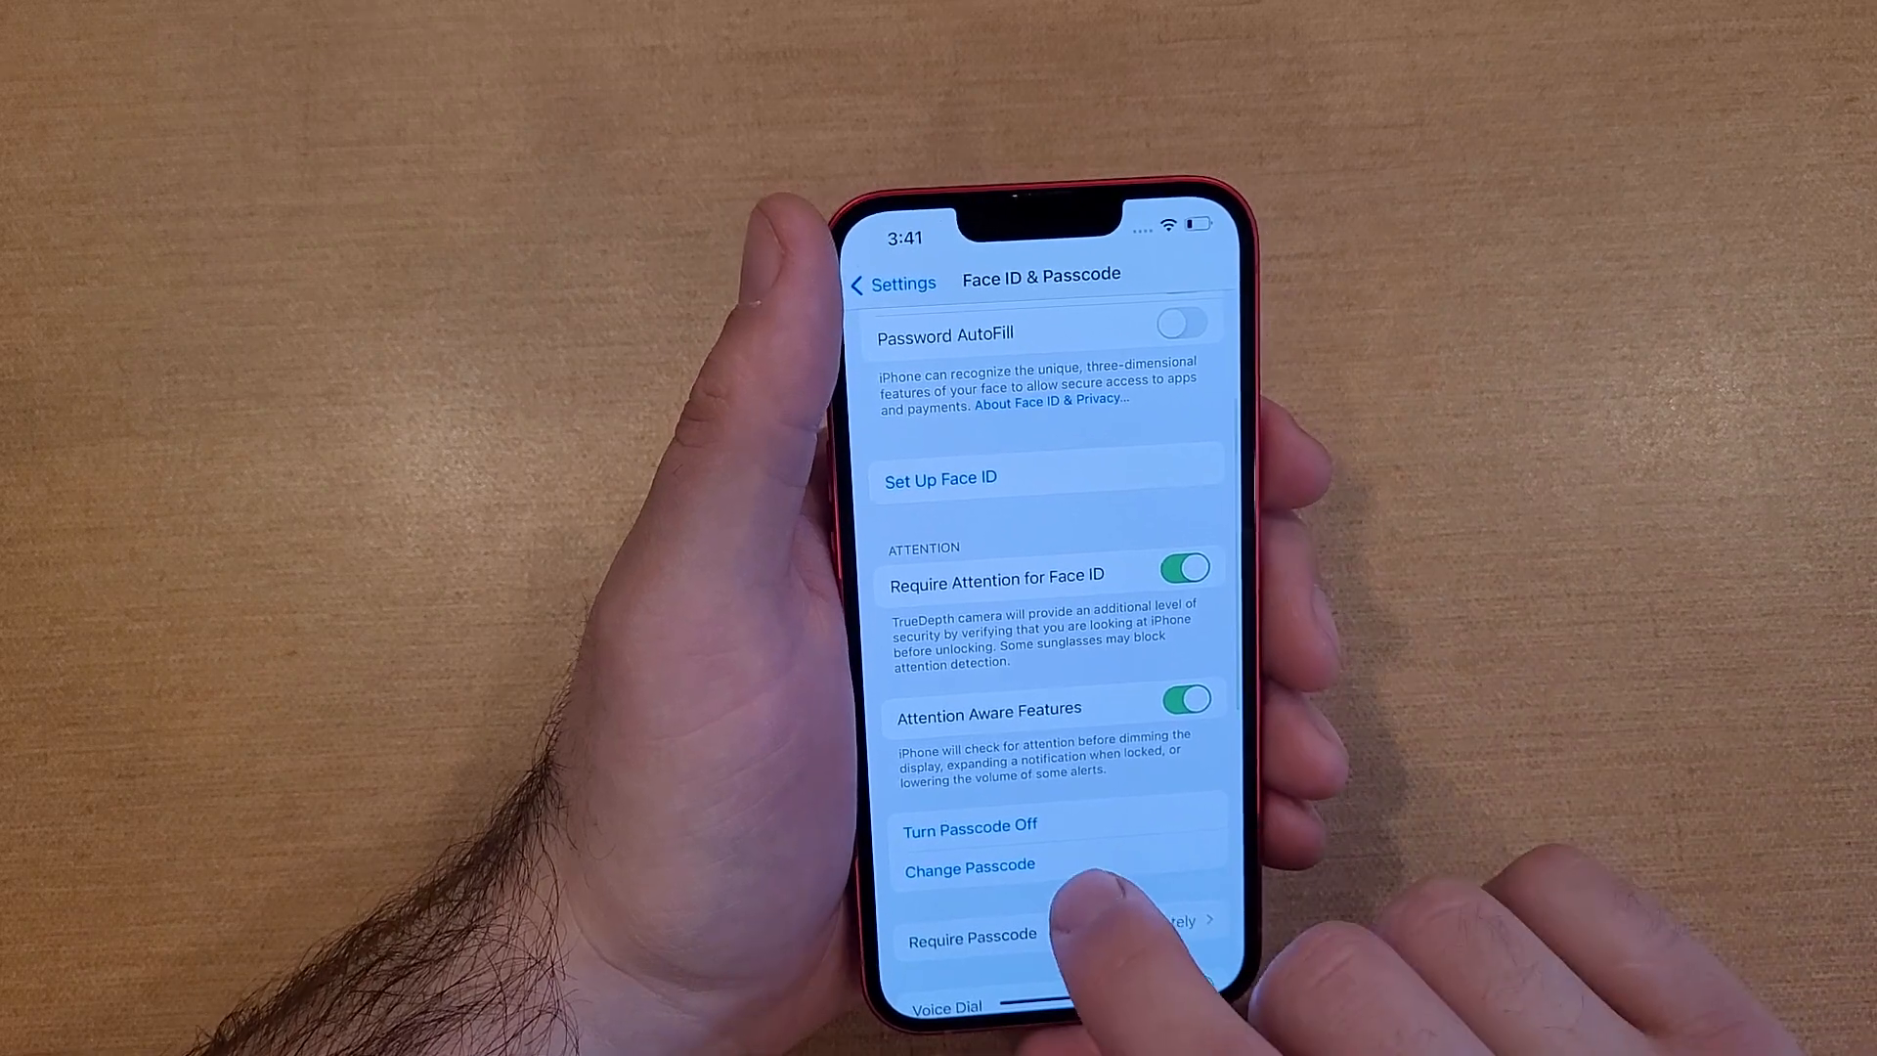
{"action": "left_click", "coordinate": [970, 825]}
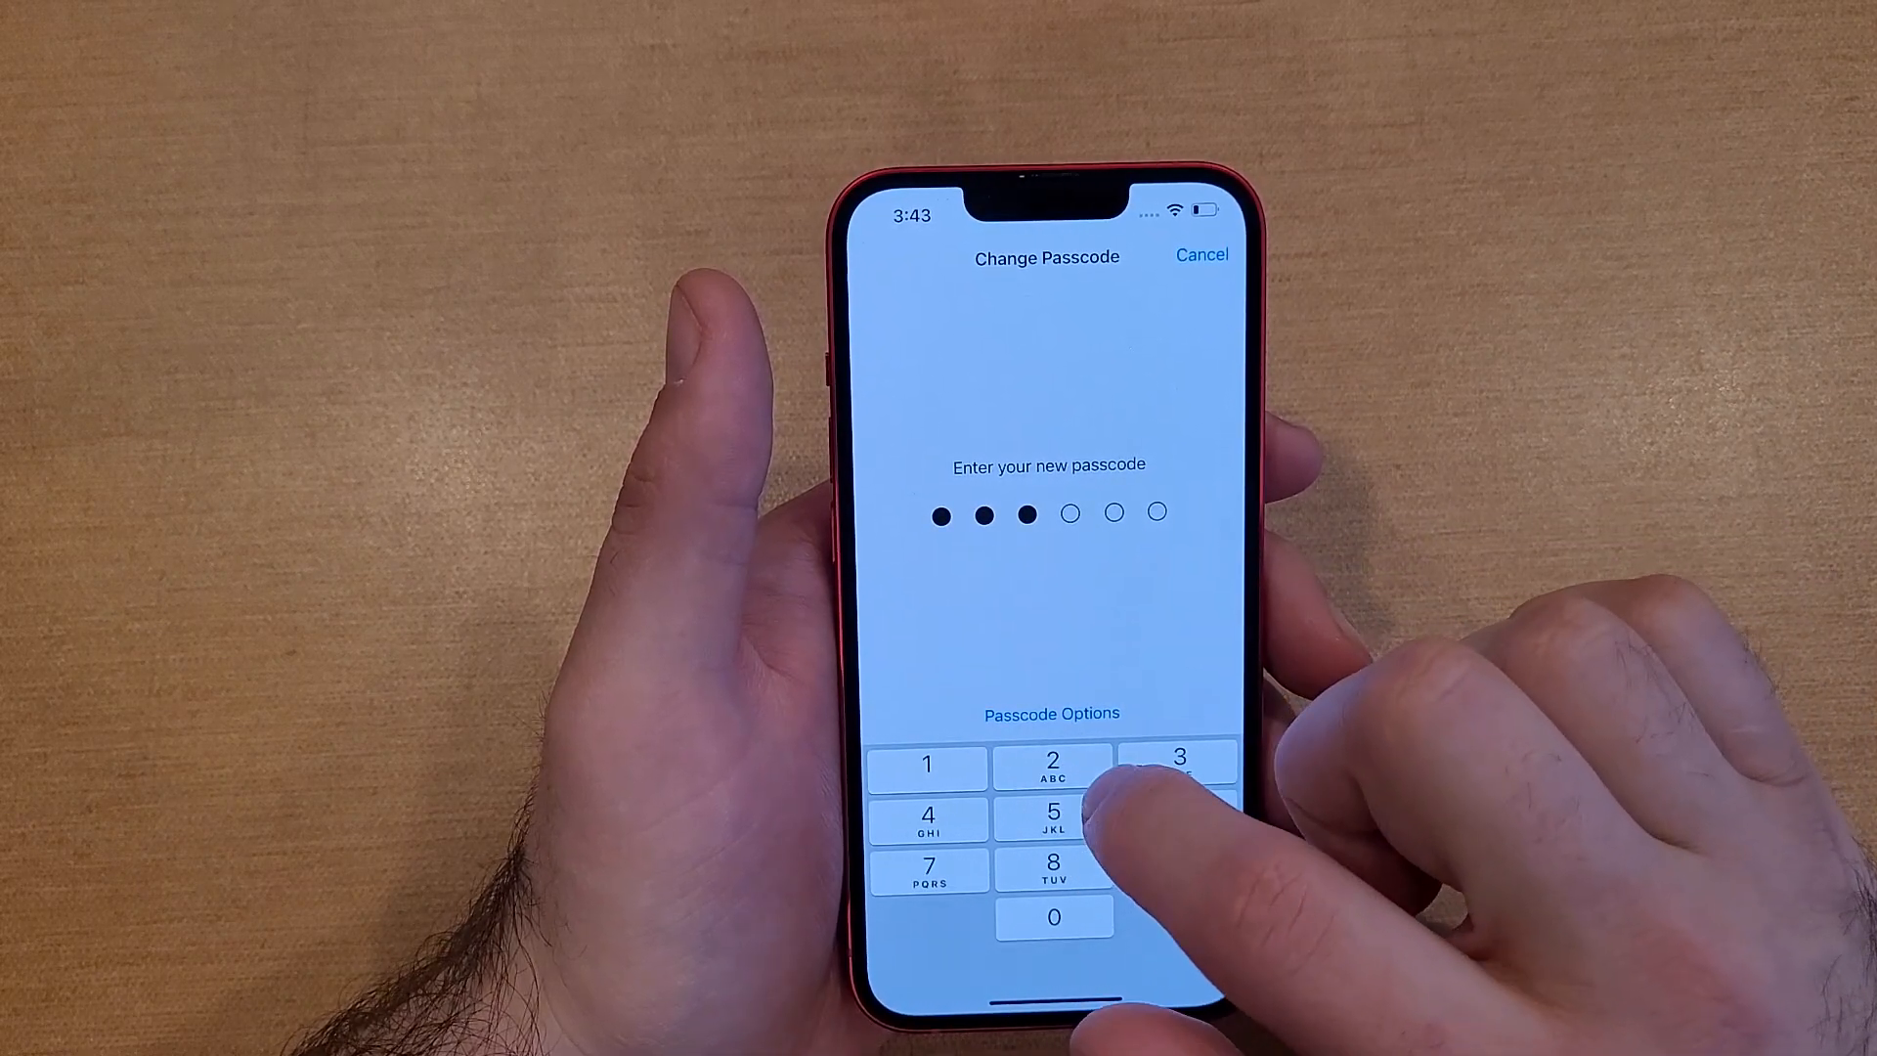
Step: Enter digits of the new four-digit passcode, then choose Turn Passcode Off
{"action": "left_click", "coordinate": [1047, 711]}
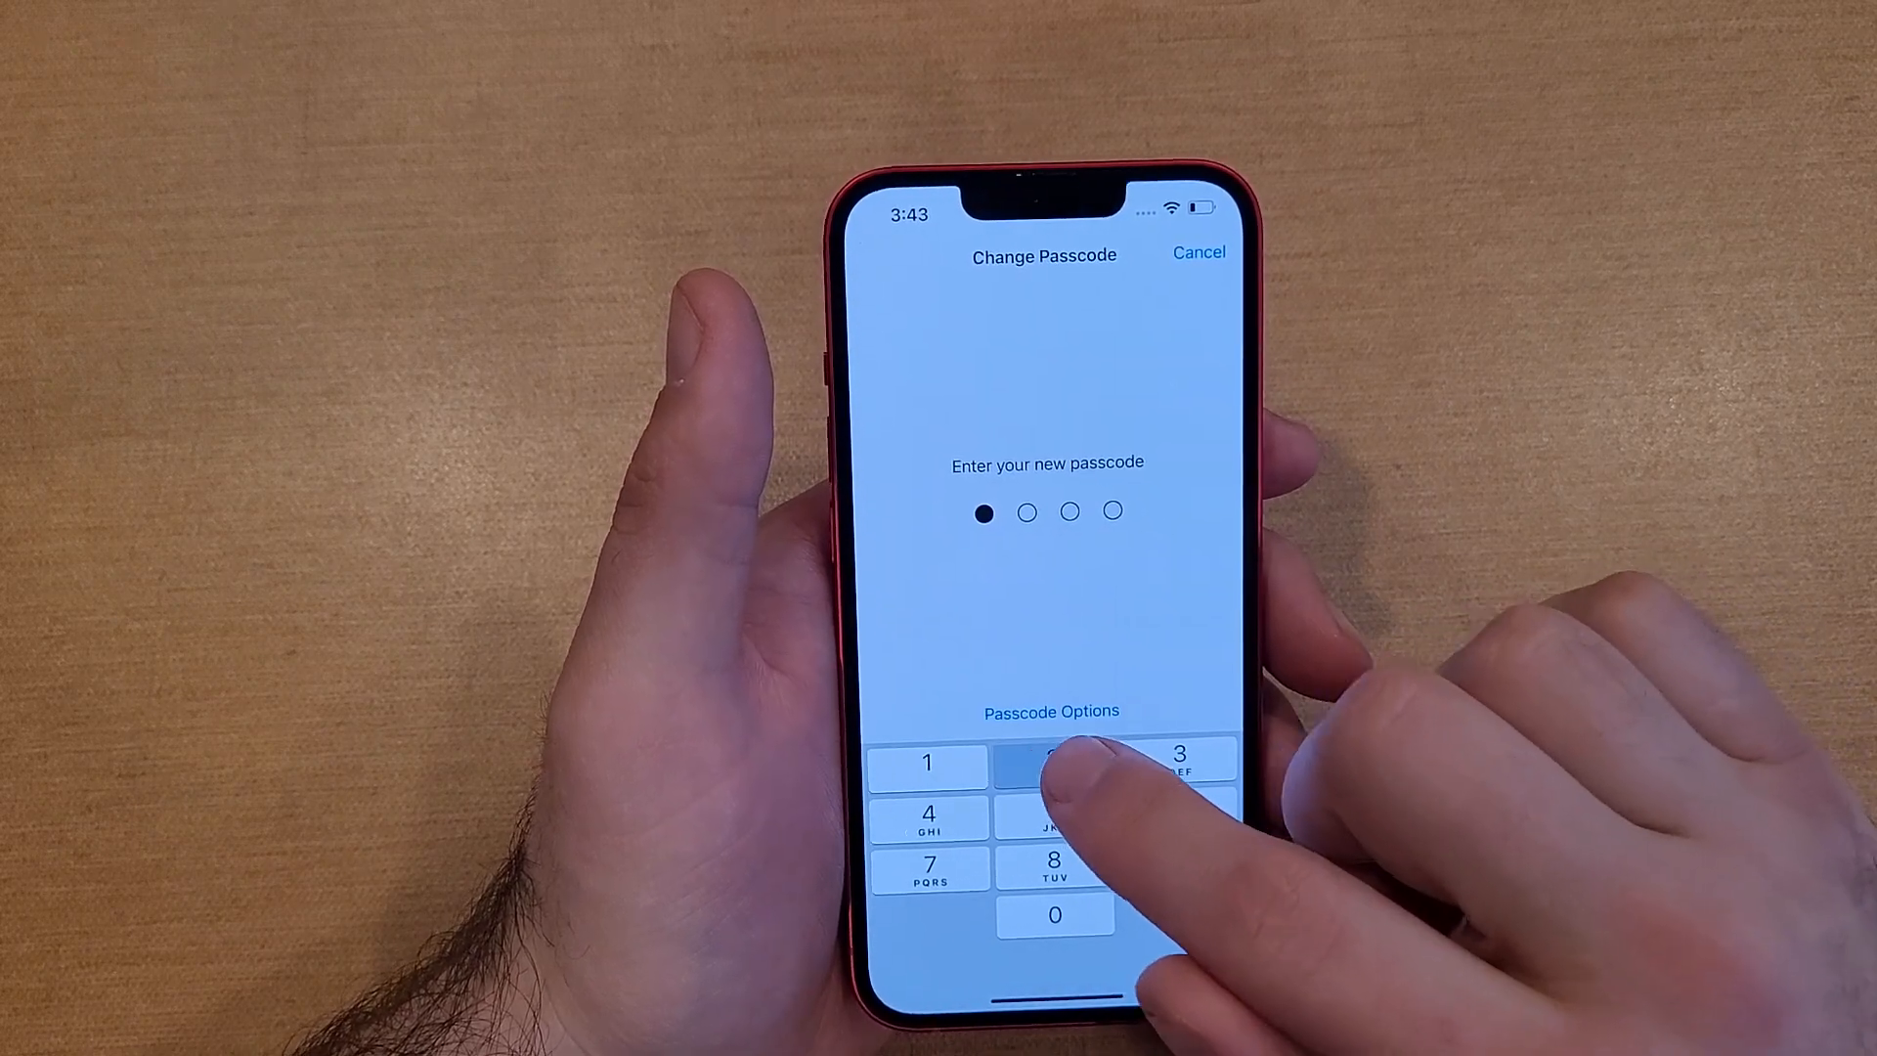
{"action": "left_click", "coordinate": [1056, 764]}
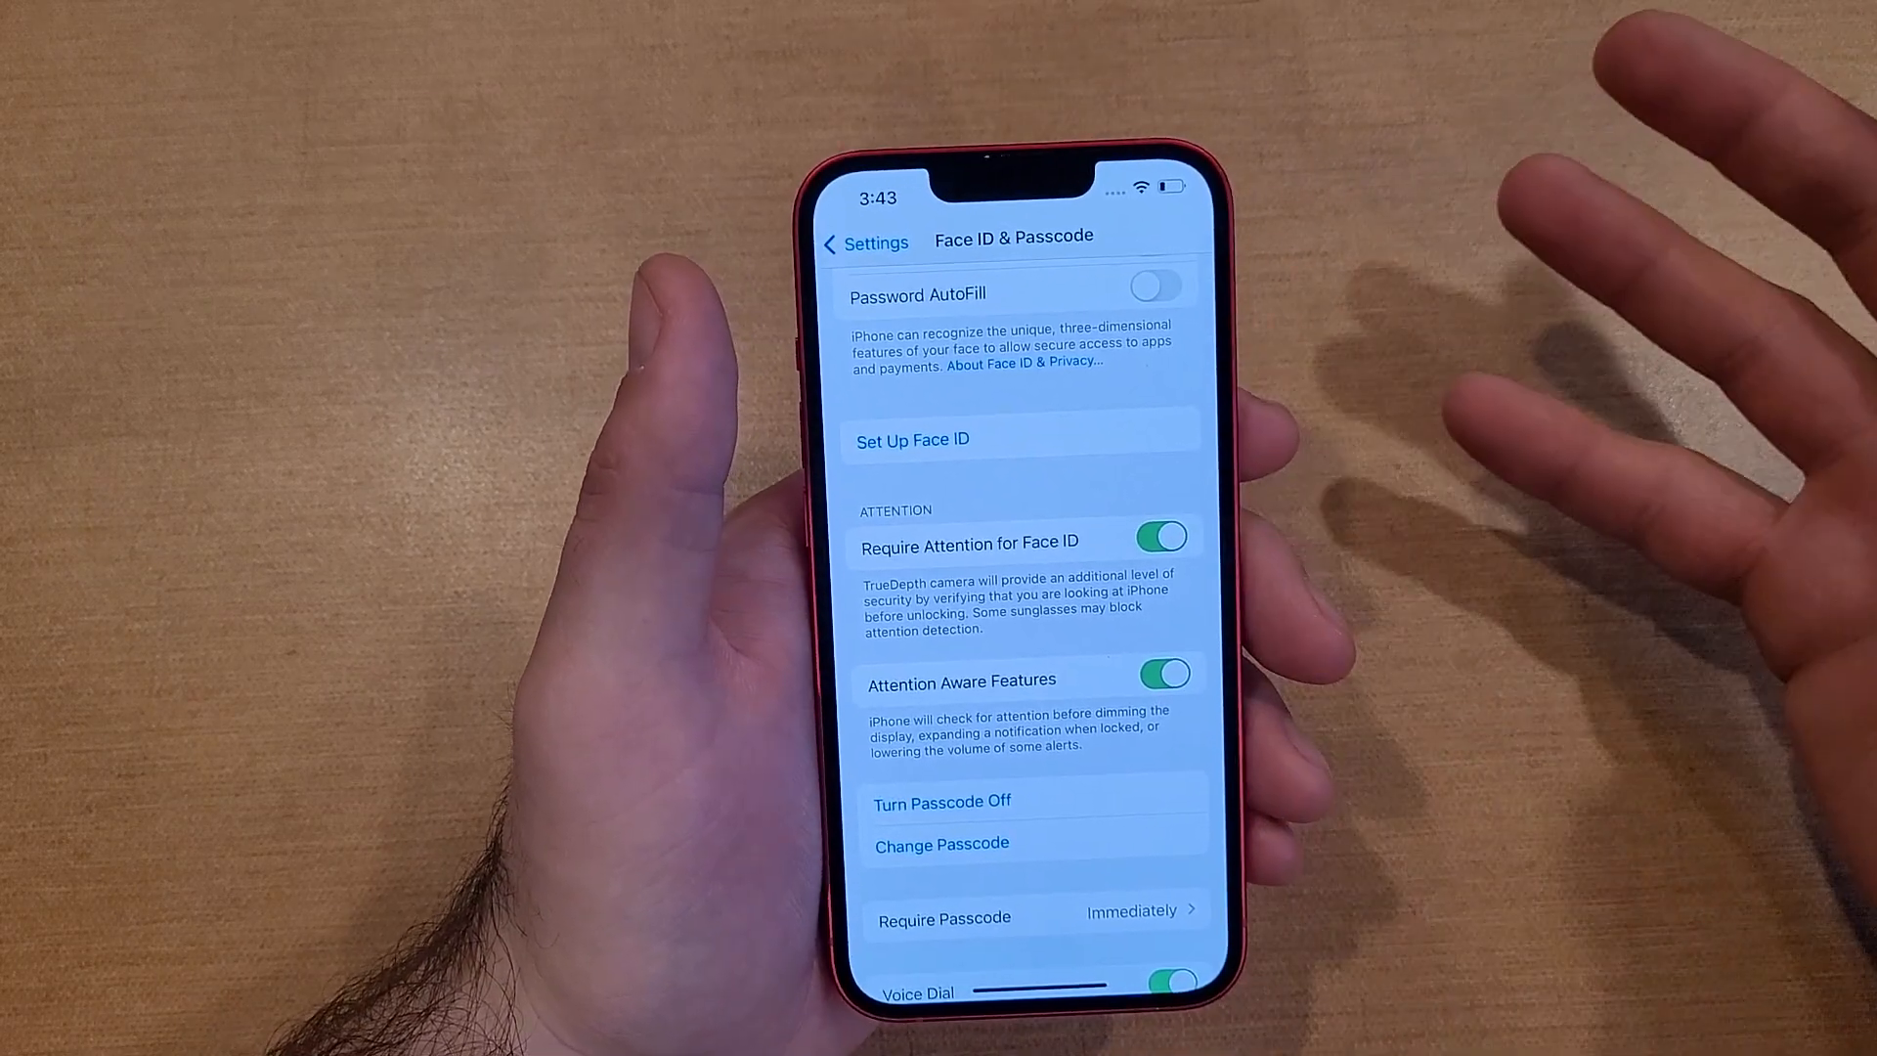
{"action": "left_click", "coordinate": [941, 802]}
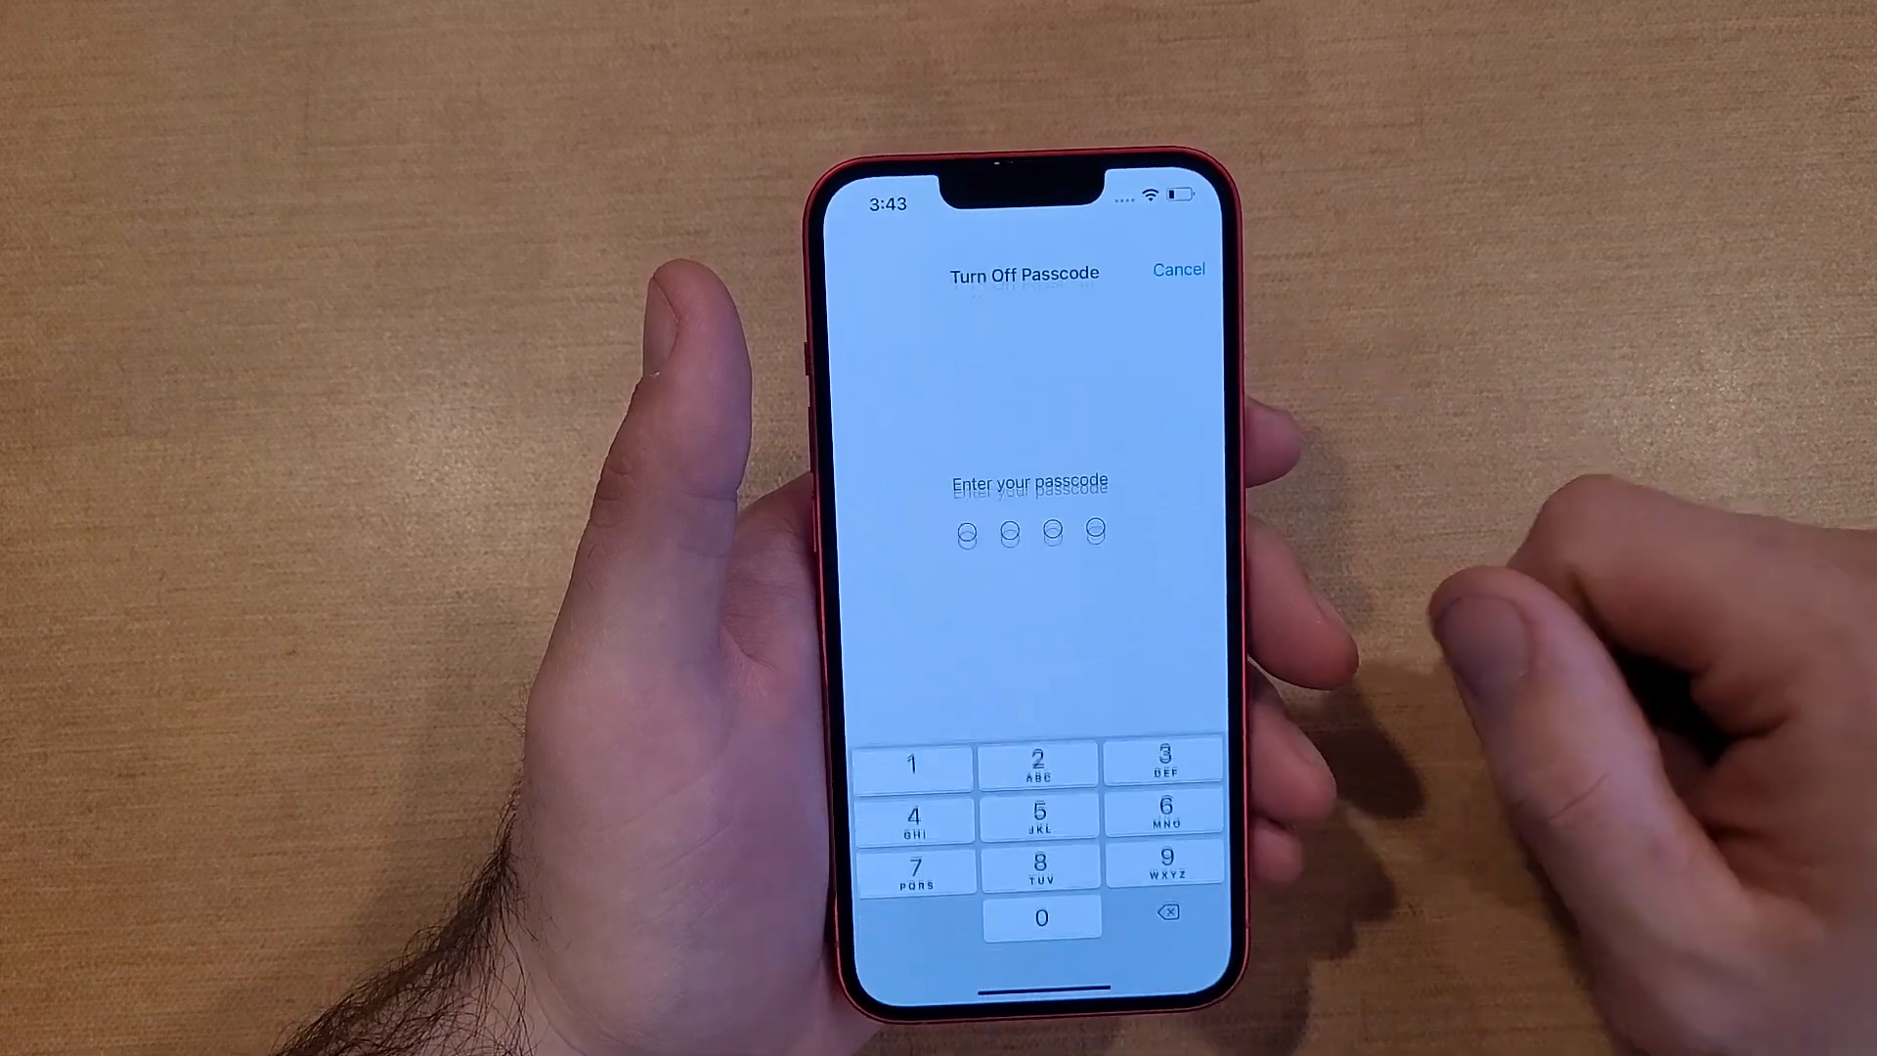